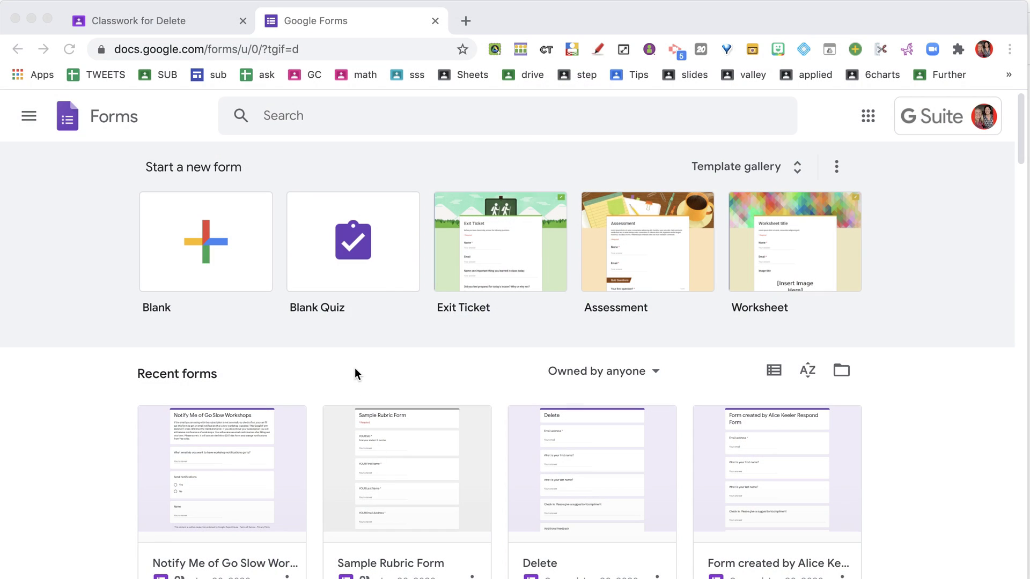
pyautogui.moveTo(222, 170)
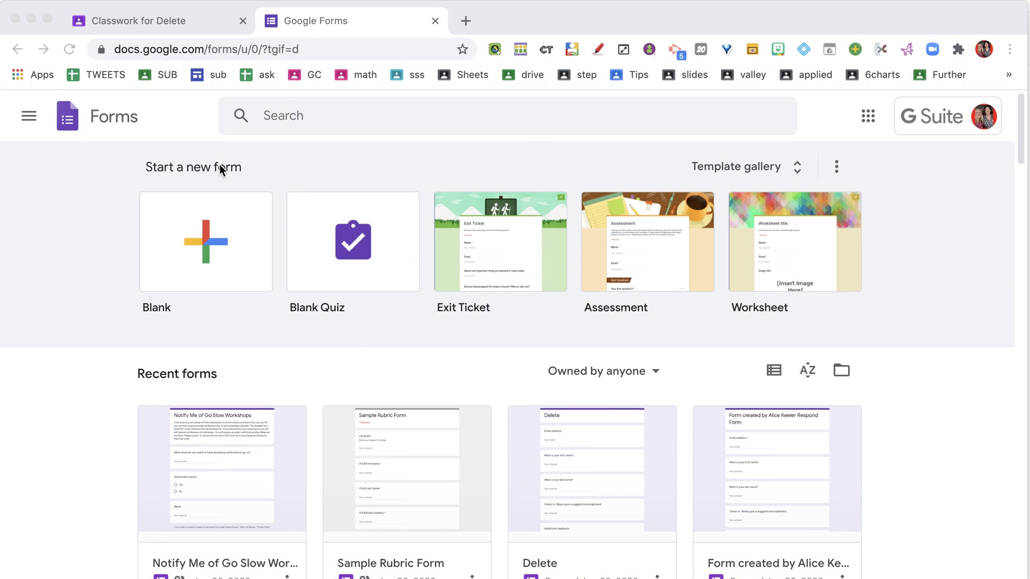
pyautogui.moveTo(364, 263)
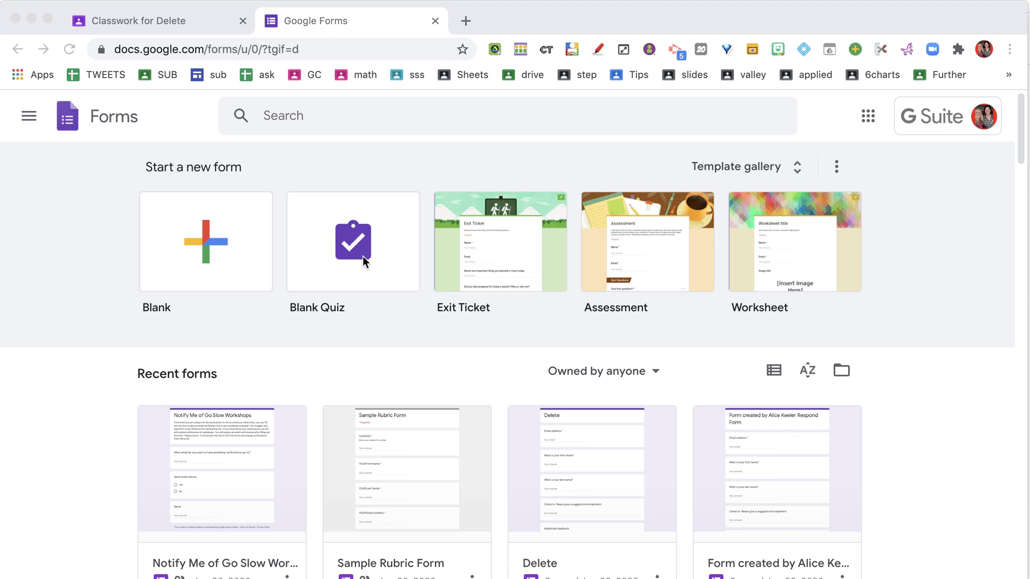
pyautogui.moveTo(466, 31)
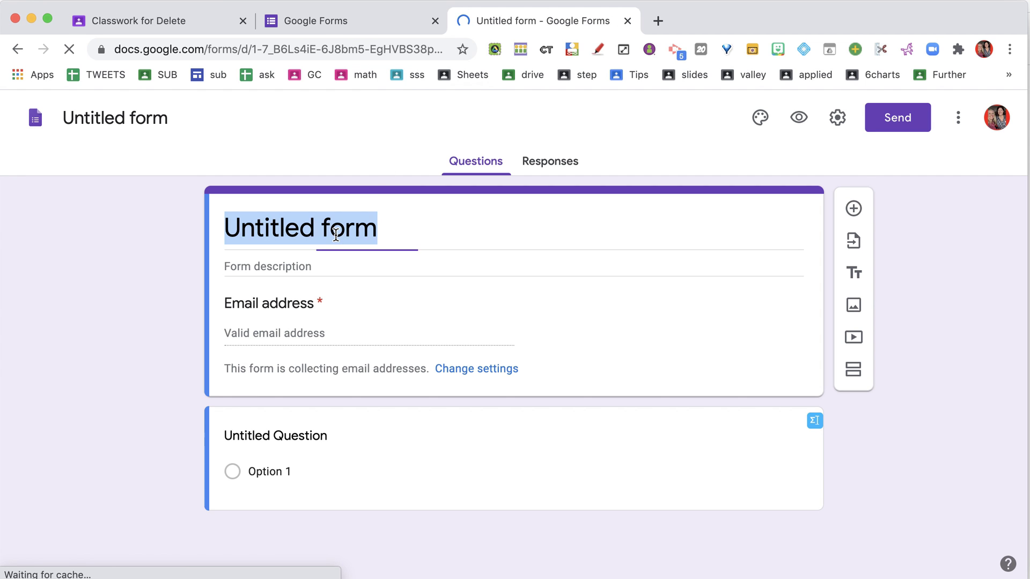
# - Title the form 'My Form', add a second question, and go back to the Classwork page
pyautogui.write('M')
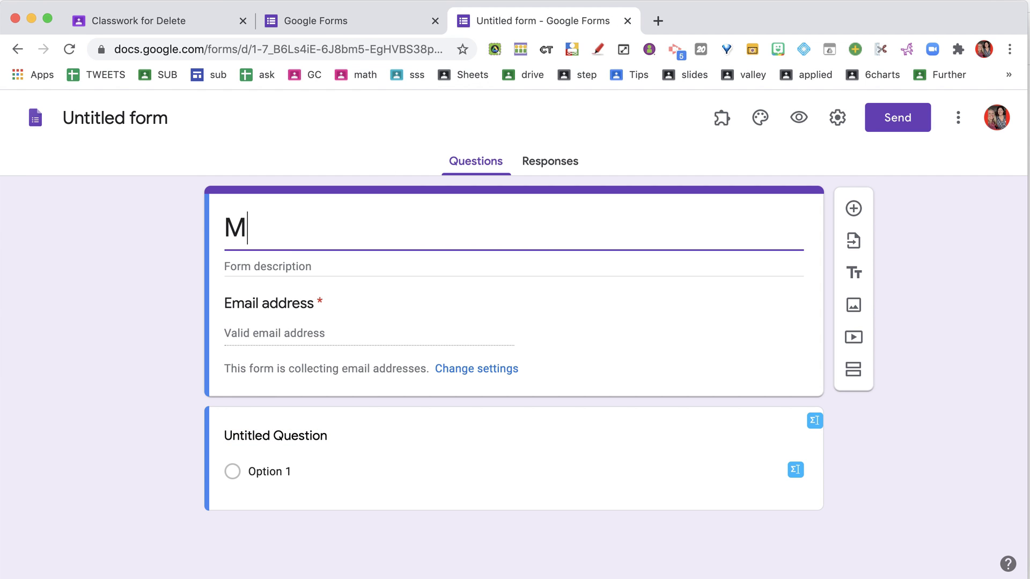
pyautogui.write('y Form')
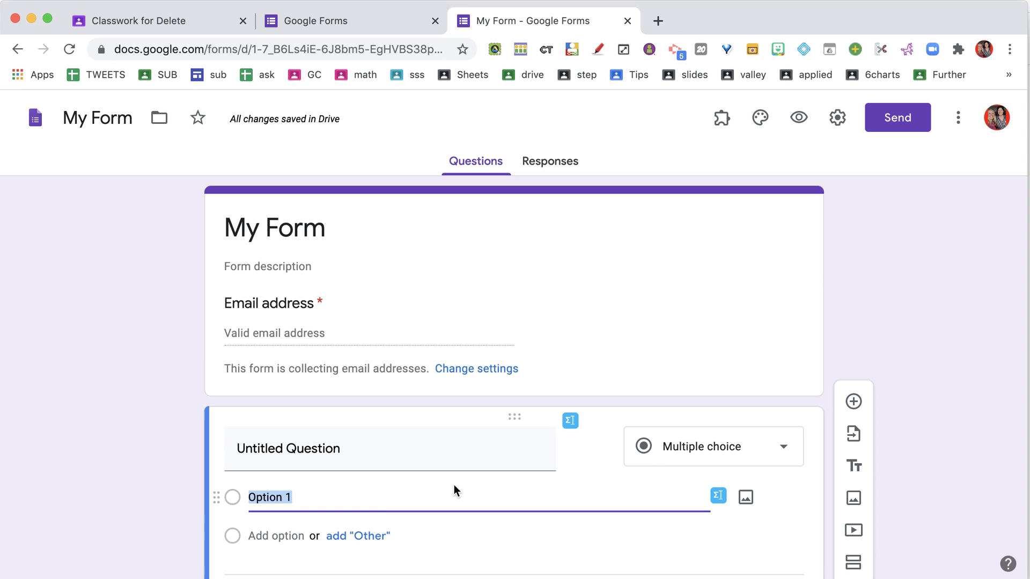
pyautogui.click(853, 401)
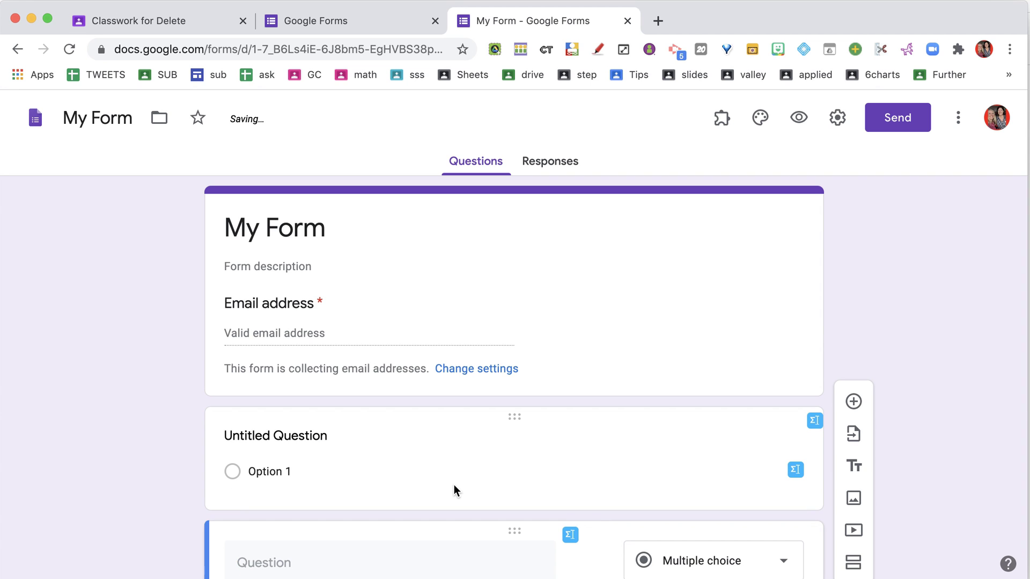
pyautogui.click(151, 20)
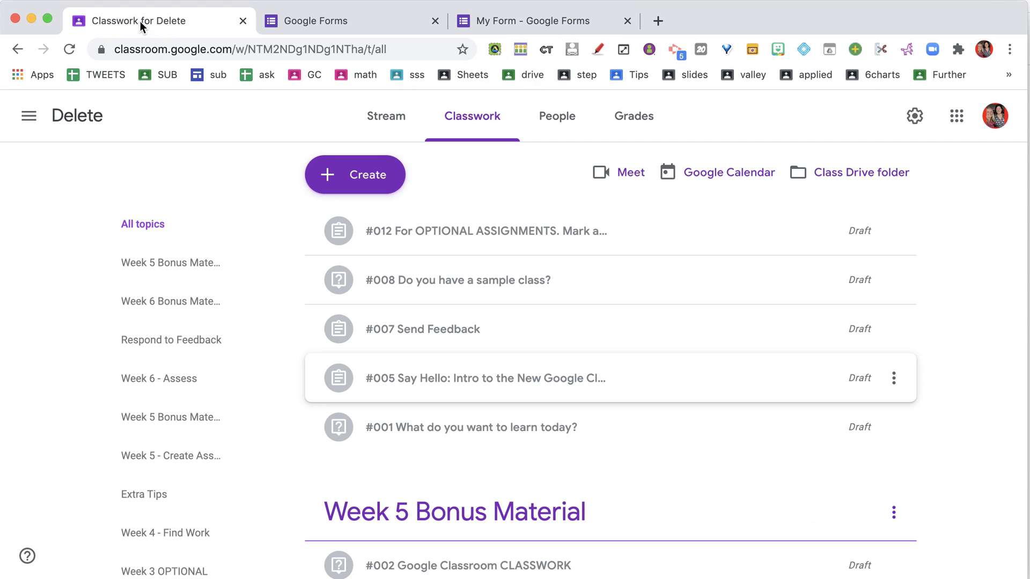
# - Create a new Assignment from the Classwork page's Create menu
pyautogui.click(354, 175)
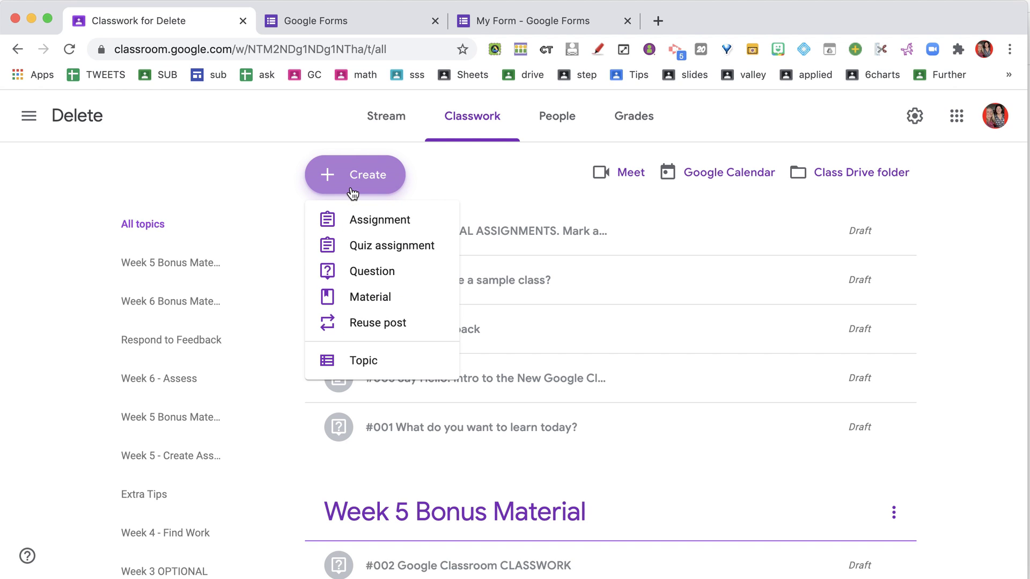
pyautogui.moveTo(380, 220)
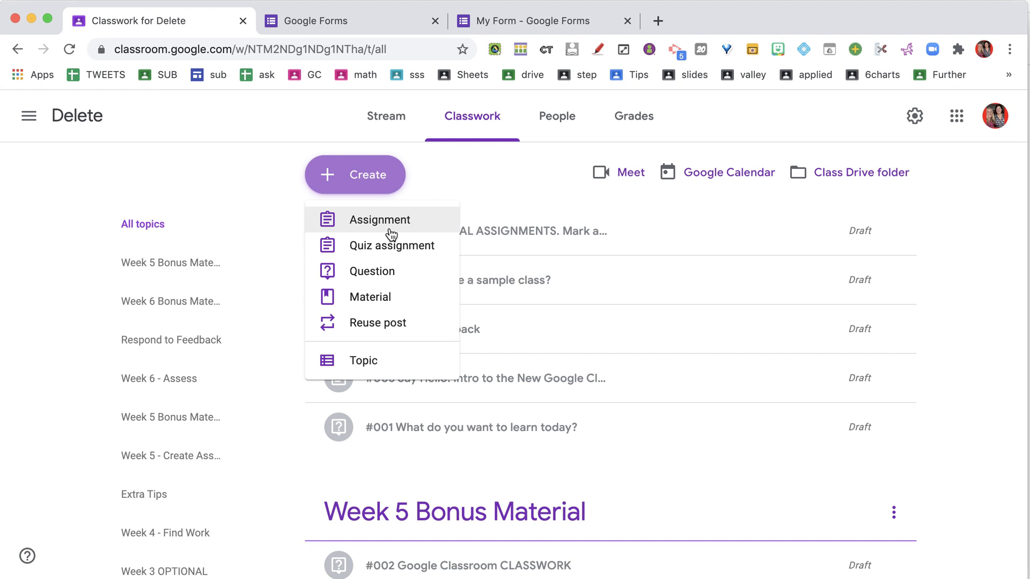
pyautogui.click(380, 219)
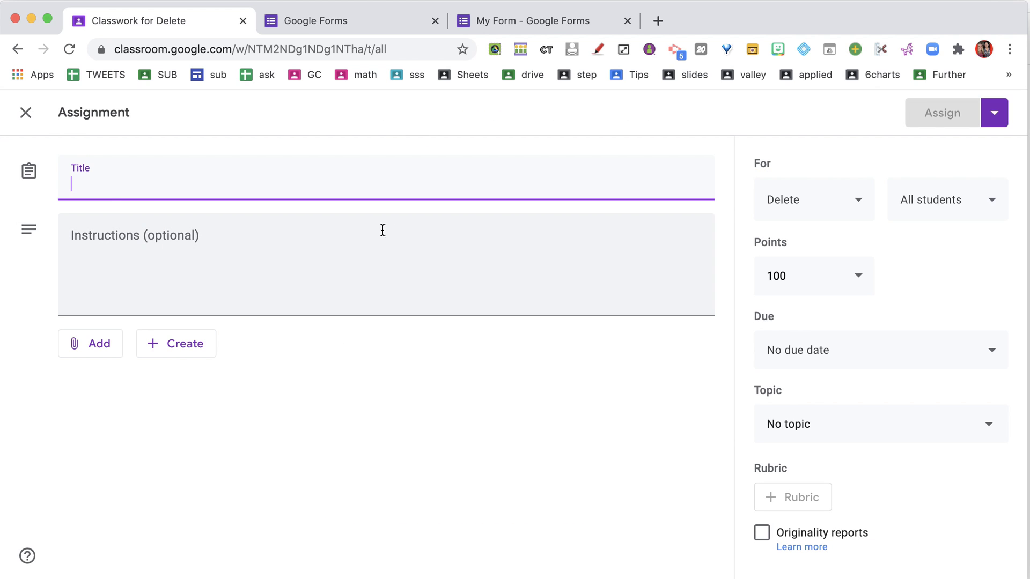
pyautogui.moveTo(99, 343)
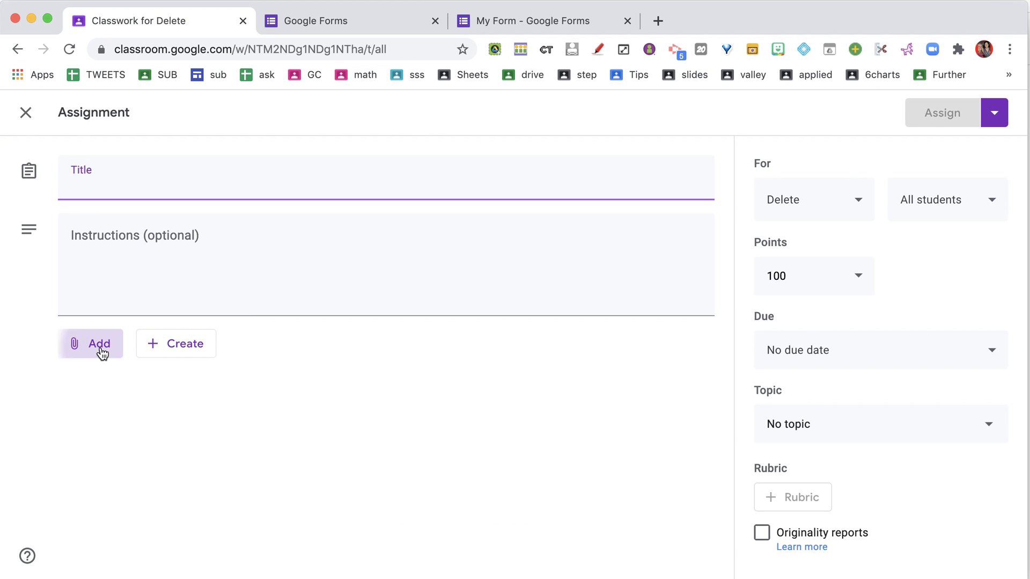
# - Attach 'My Form' from Google Drive's Recent files to the assignment draft
pyautogui.click(91, 343)
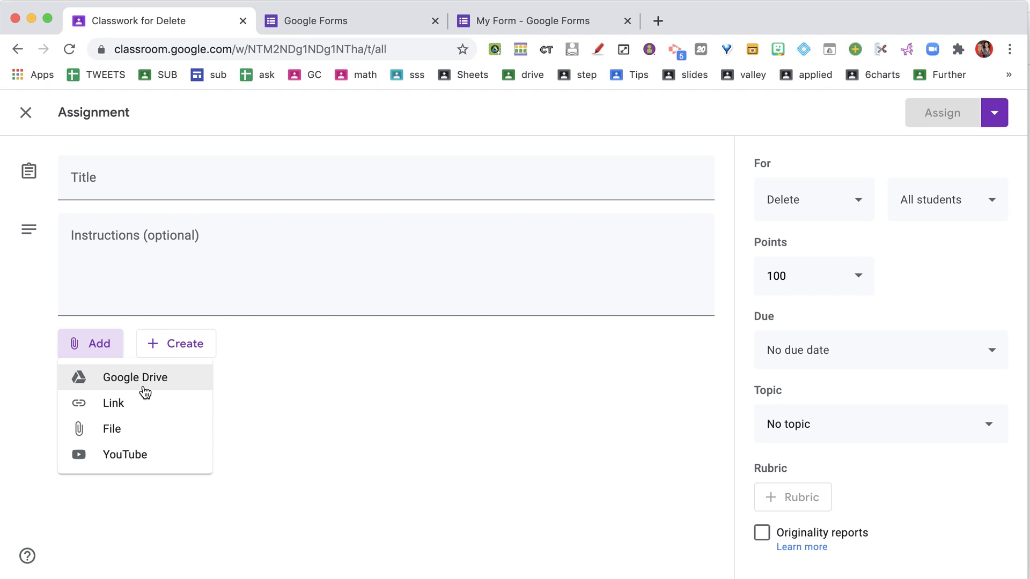
pyautogui.click(137, 377)
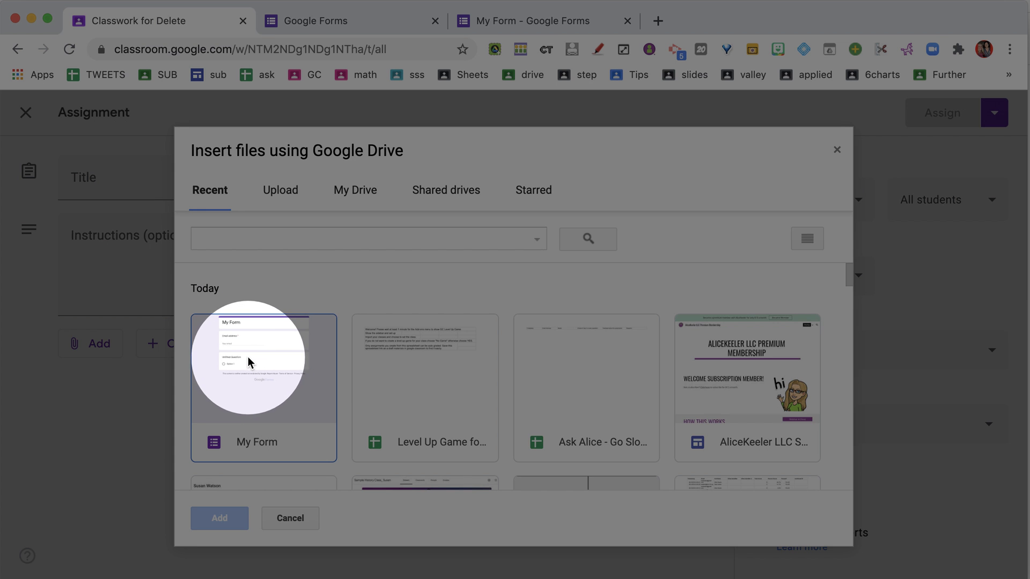
pyautogui.click(219, 518)
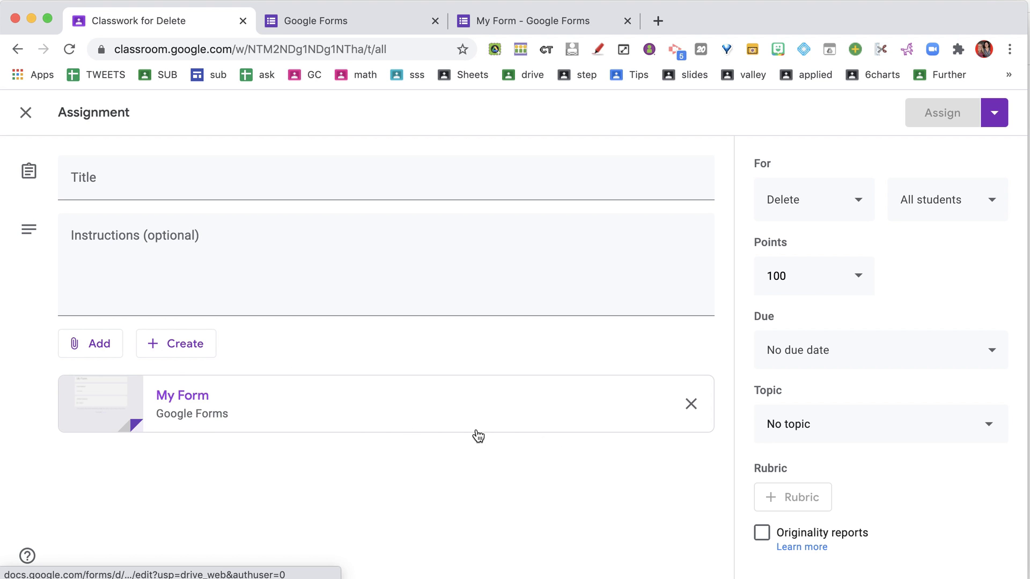
# - Remove the 'My Form' attachment and reopen the Google Drive file chooser
pyautogui.click(690, 404)
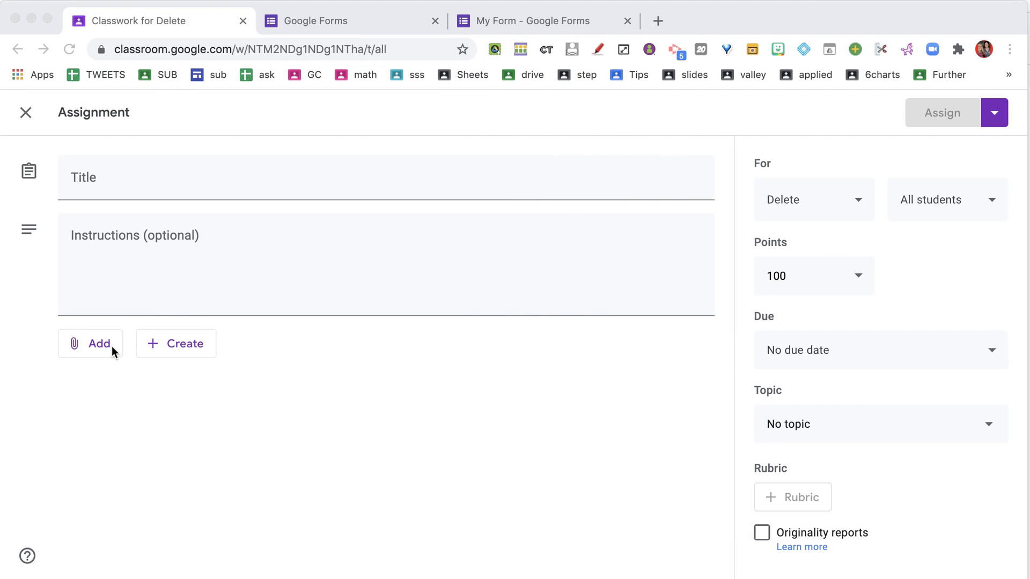
pyautogui.click(90, 344)
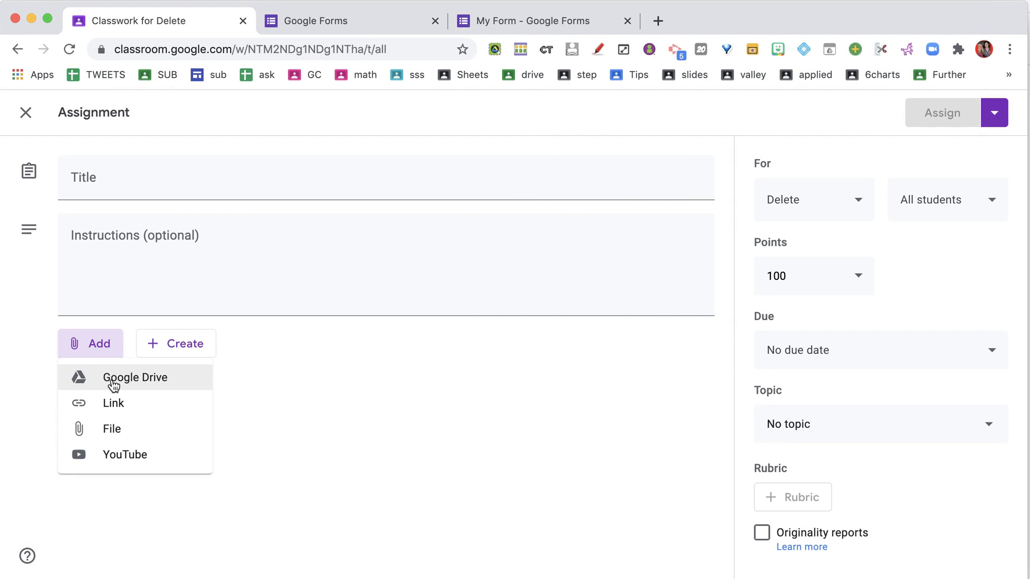
pyautogui.click(135, 377)
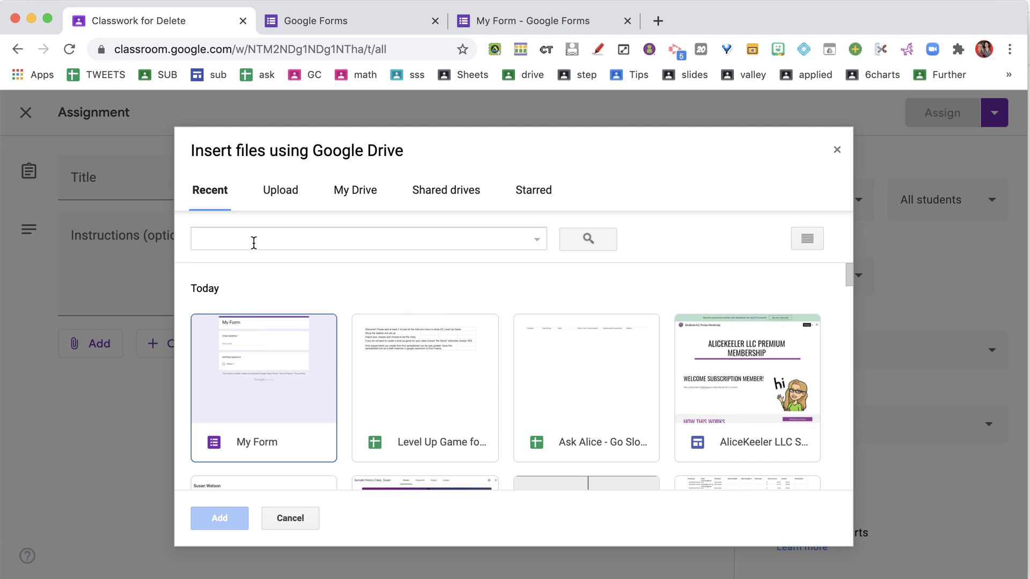
# - Filter Drive with 'type:form' and attach the Alice Keeler Respond Form to the assignment
pyautogui.write('type:')
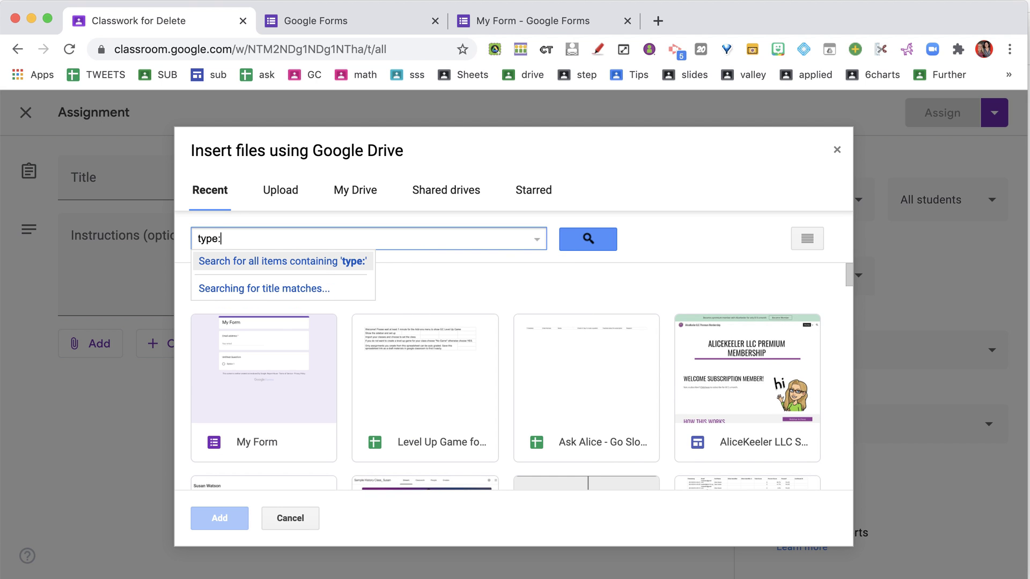
pyautogui.write('form')
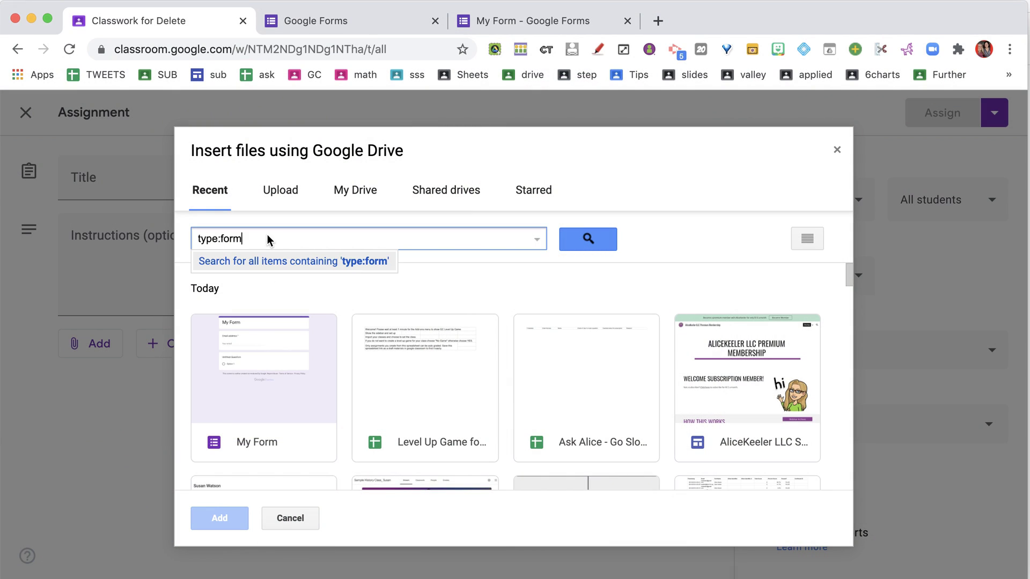
pyautogui.click(586, 238)
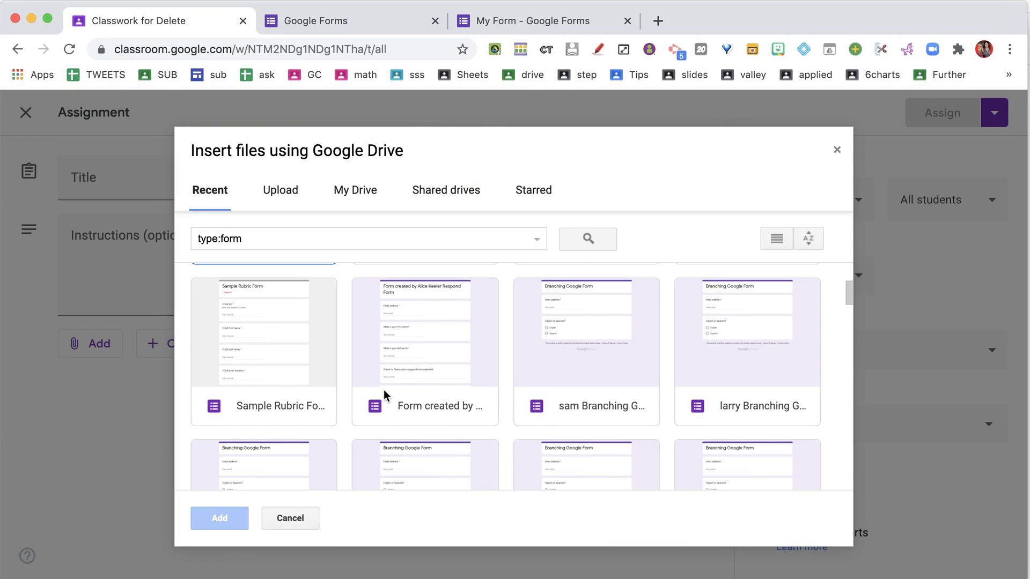
pyautogui.click(425, 353)
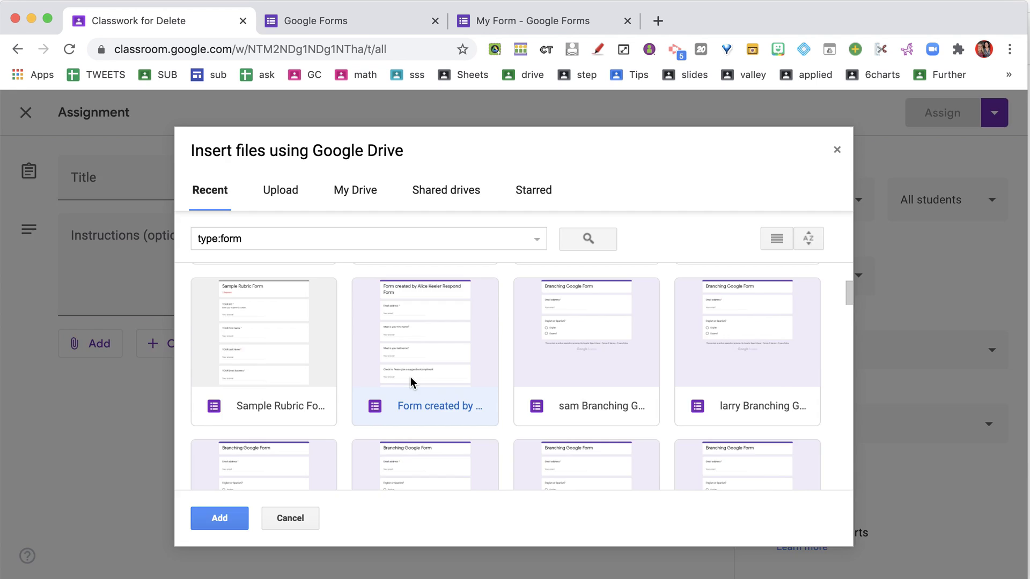
pyautogui.click(218, 518)
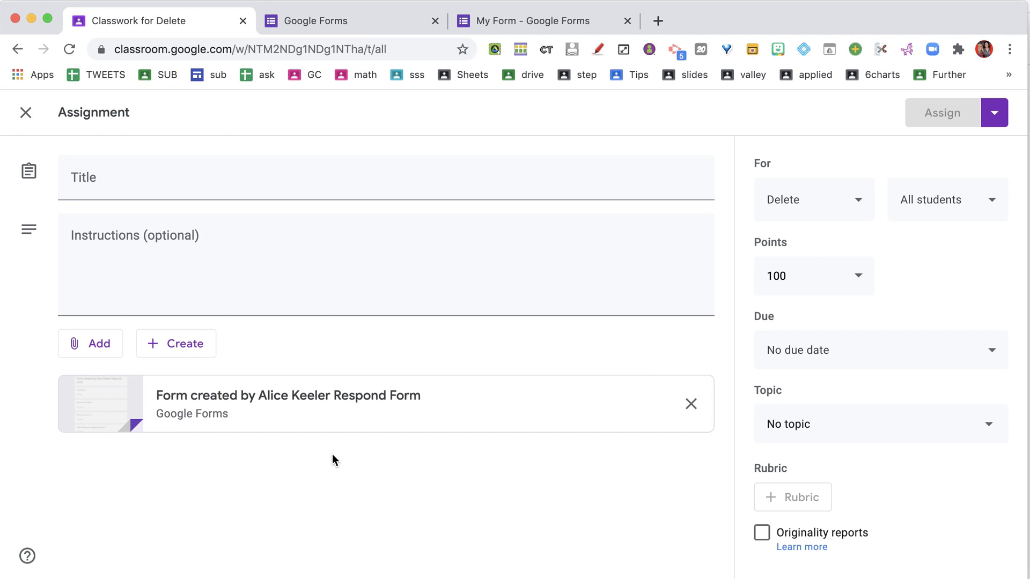